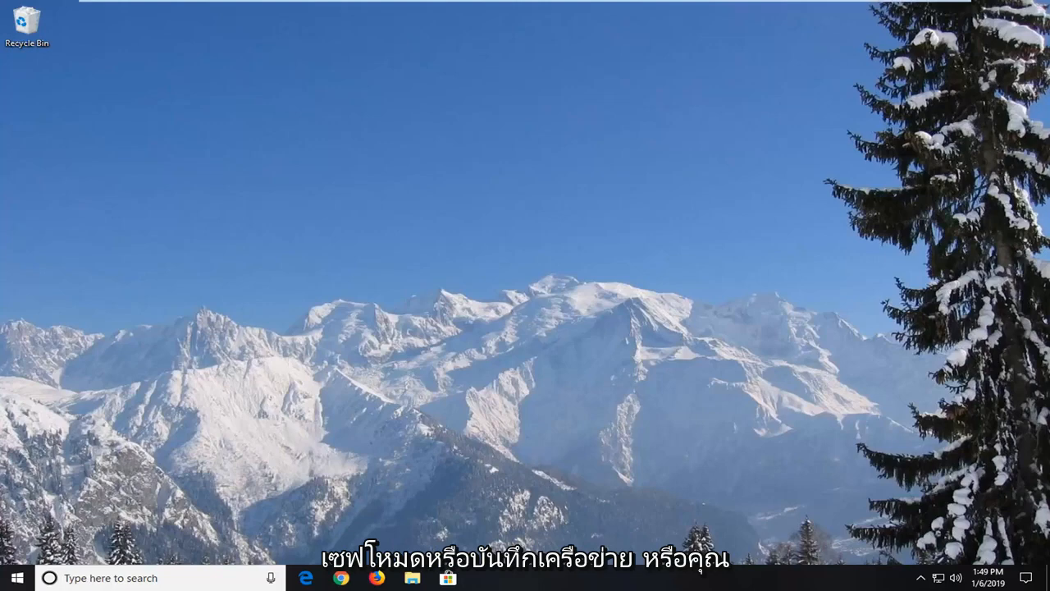
pyautogui.moveTo(294, 320)
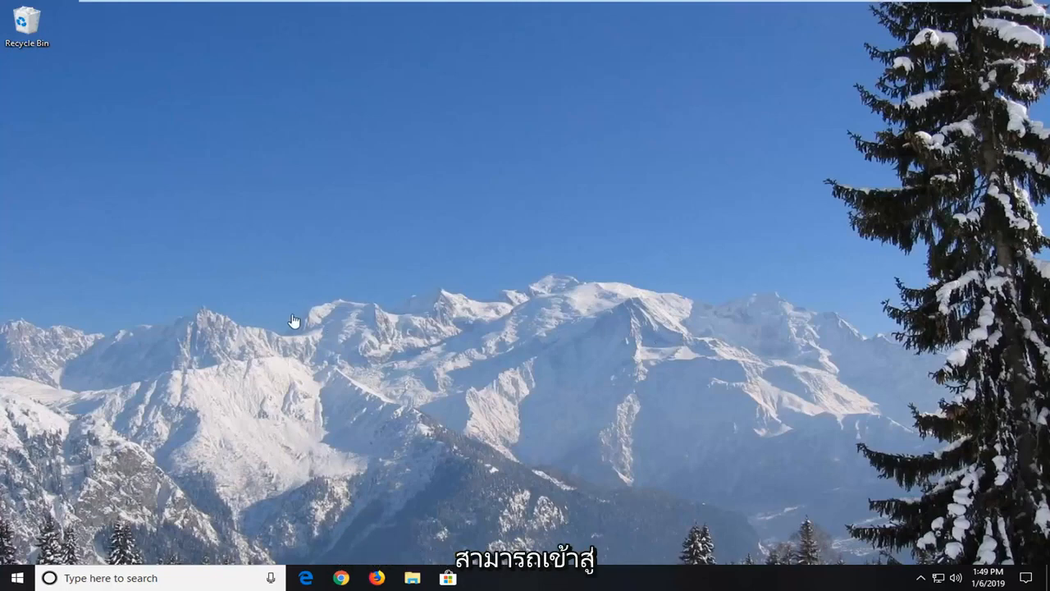
pyautogui.moveTo(315, 343)
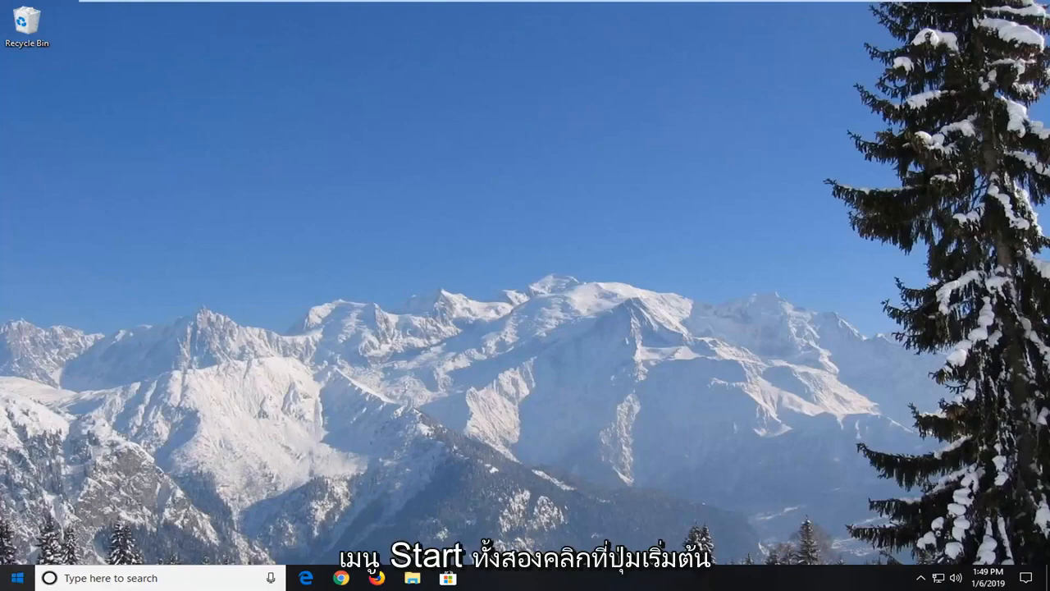
# Search the Start menu for 'comman' and choose Run as administrator on Command Prompt
pyautogui.click(14, 577)
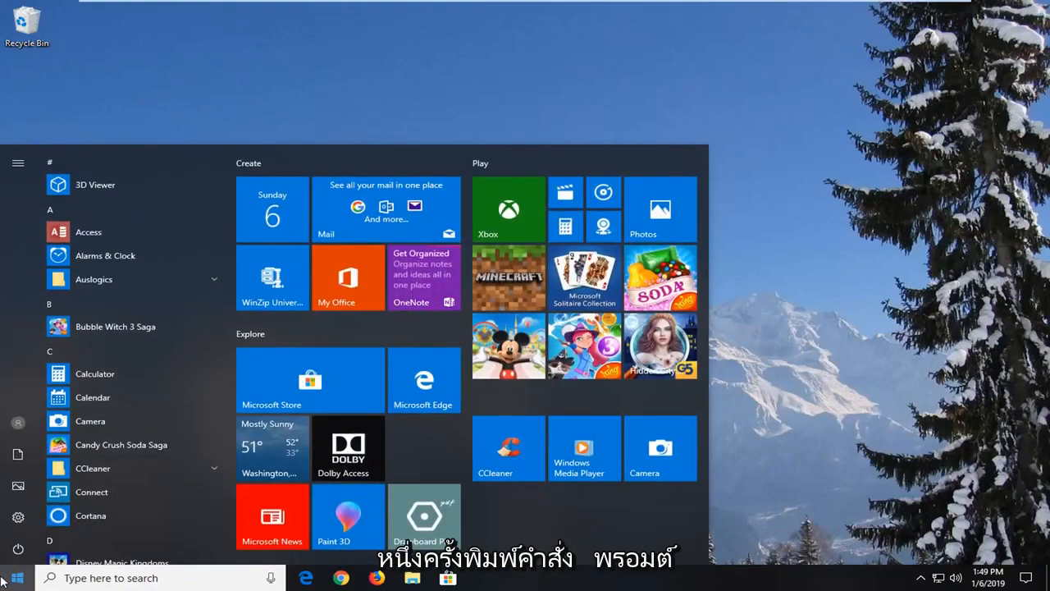
pyautogui.write('command prompt')
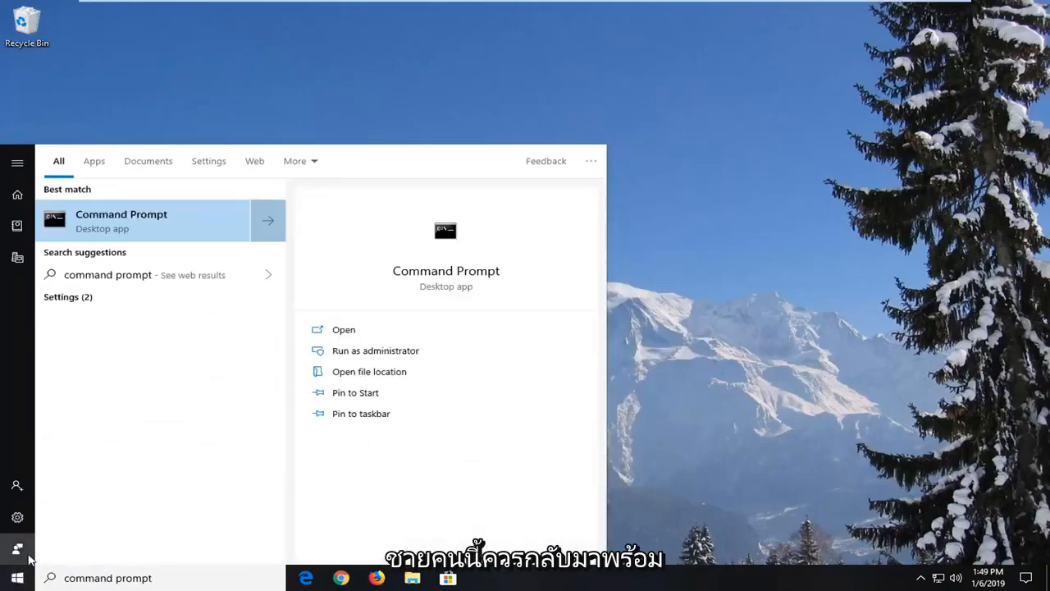
pyautogui.rightClick(121, 220)
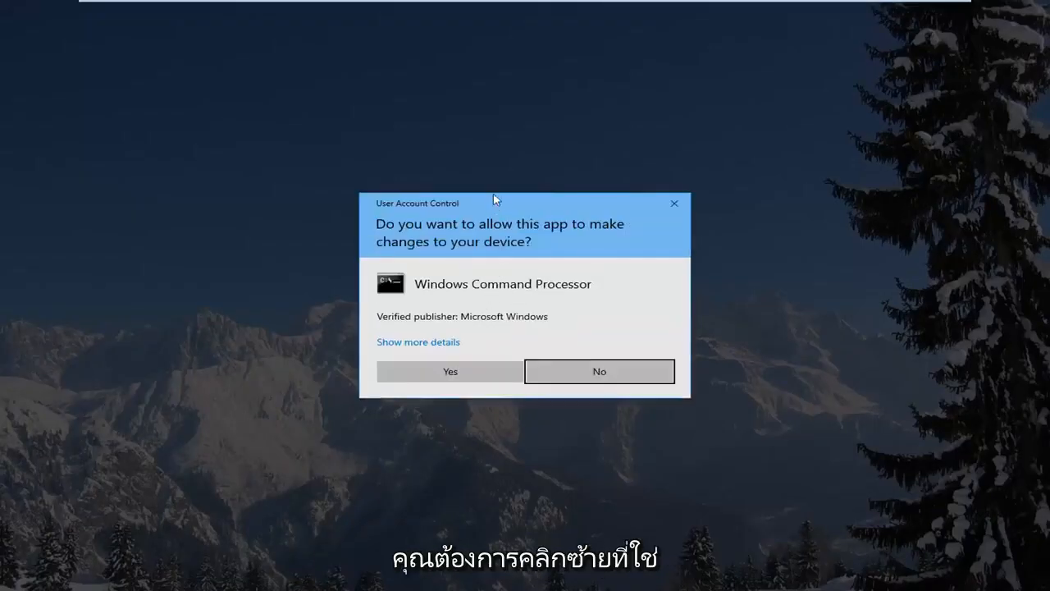
# Approve the UAC prompt and move the Administrator Command Prompt window further left
pyautogui.click(450, 371)
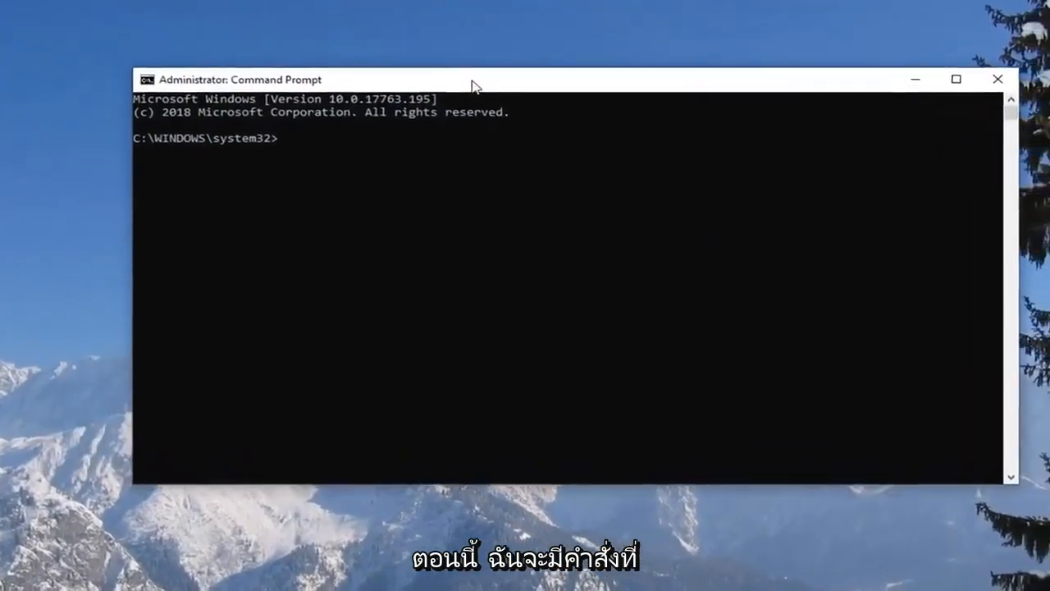
pyautogui.moveTo(476, 79); pyautogui.dragTo(410, 76)
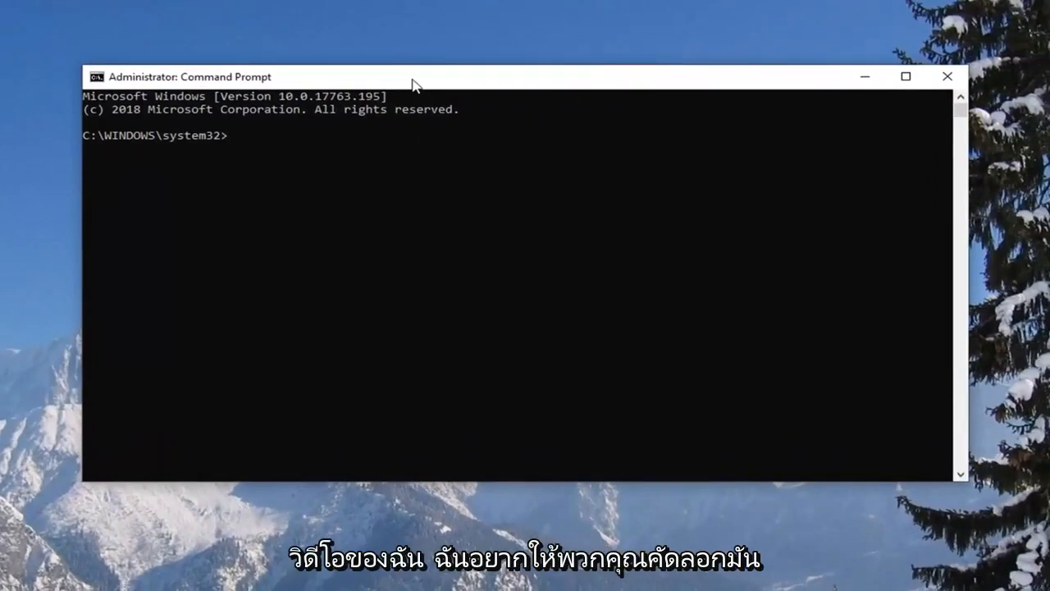
pyautogui.moveTo(454, 80)
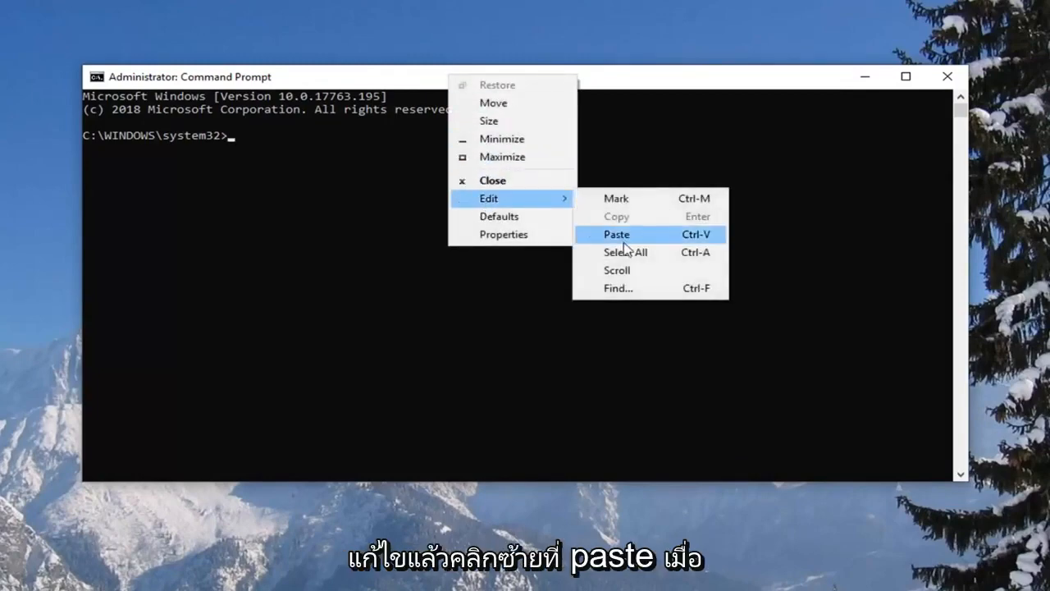
# Run the pasted REG ADD command creating the MSIServer key under SafeBoot\Minimal
pyautogui.click(617, 233)
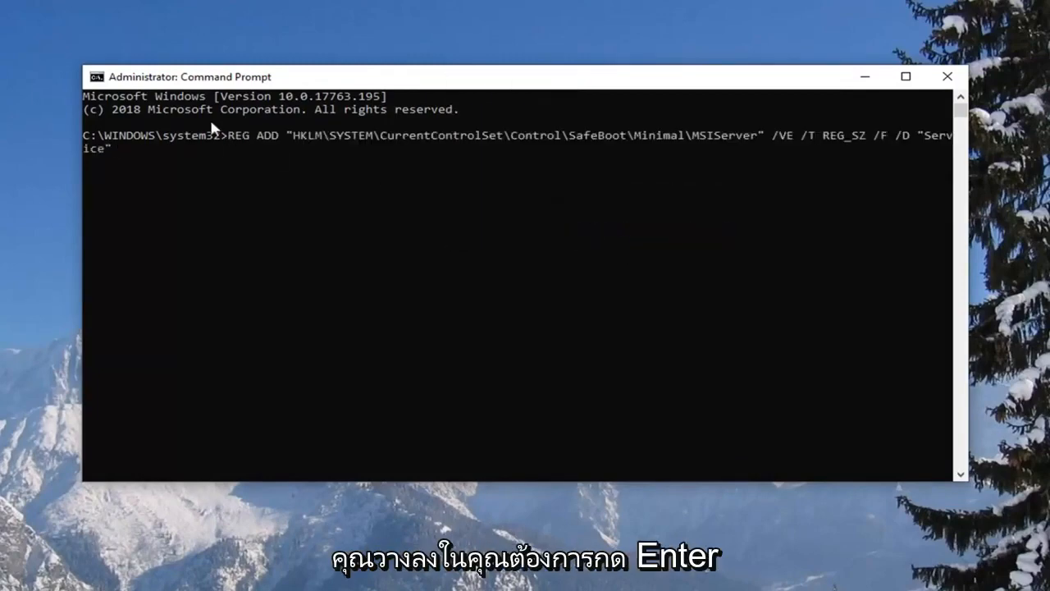
pyautogui.press('Return')
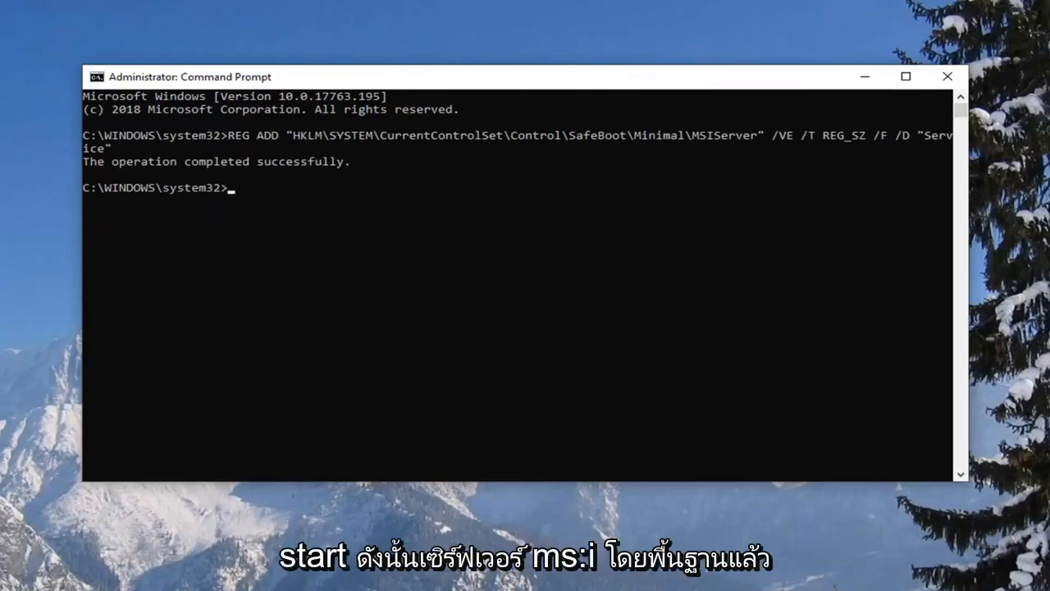
pyautogui.moveTo(376, 88)
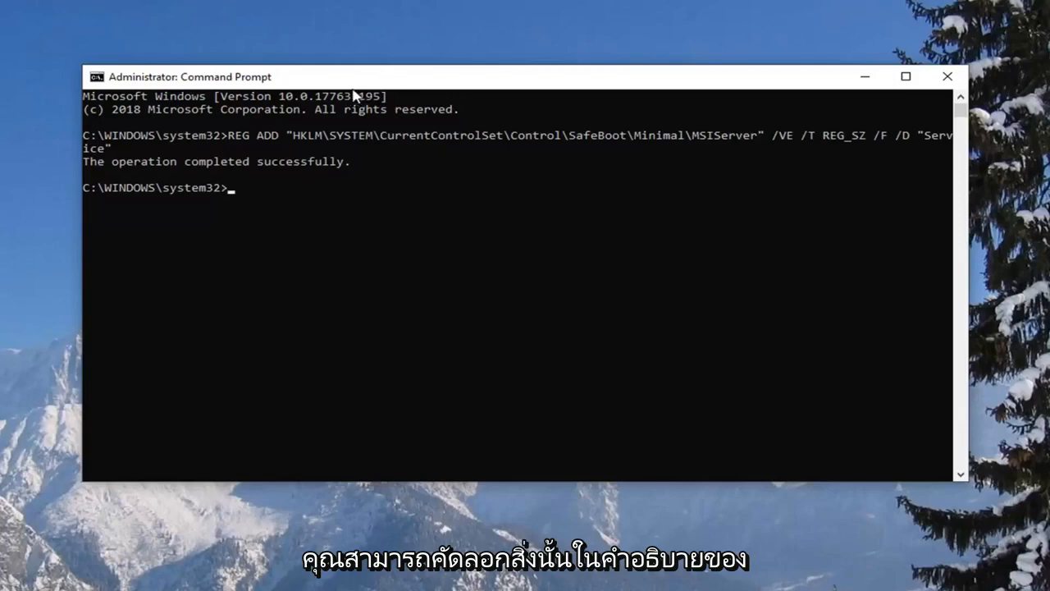
pyautogui.moveTo(379, 83)
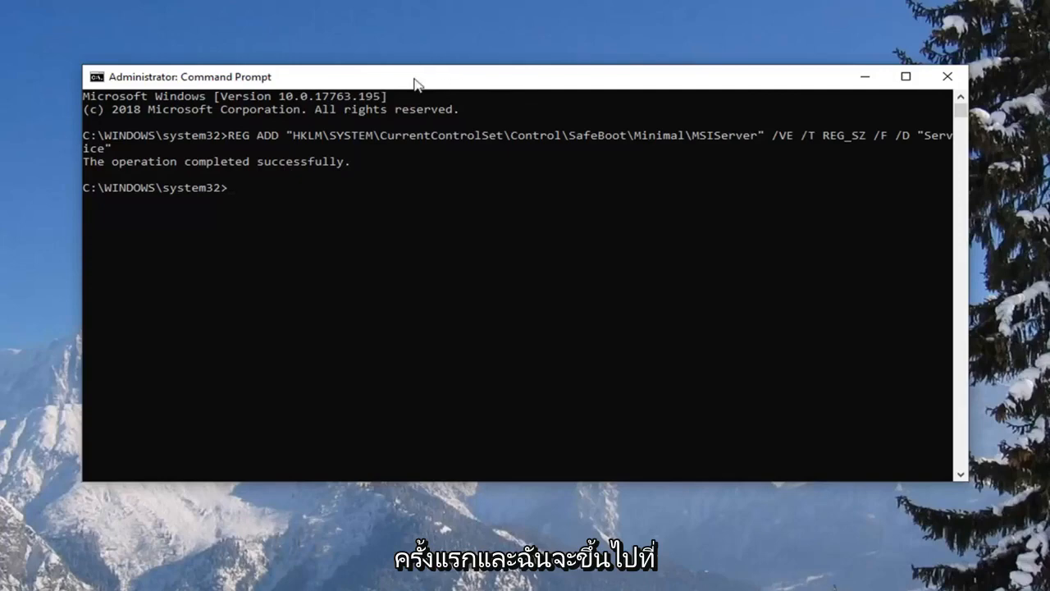
# Run 'net start msiserver' so the Windows Installer service starts successfully
pyautogui.rightClick(246, 77)
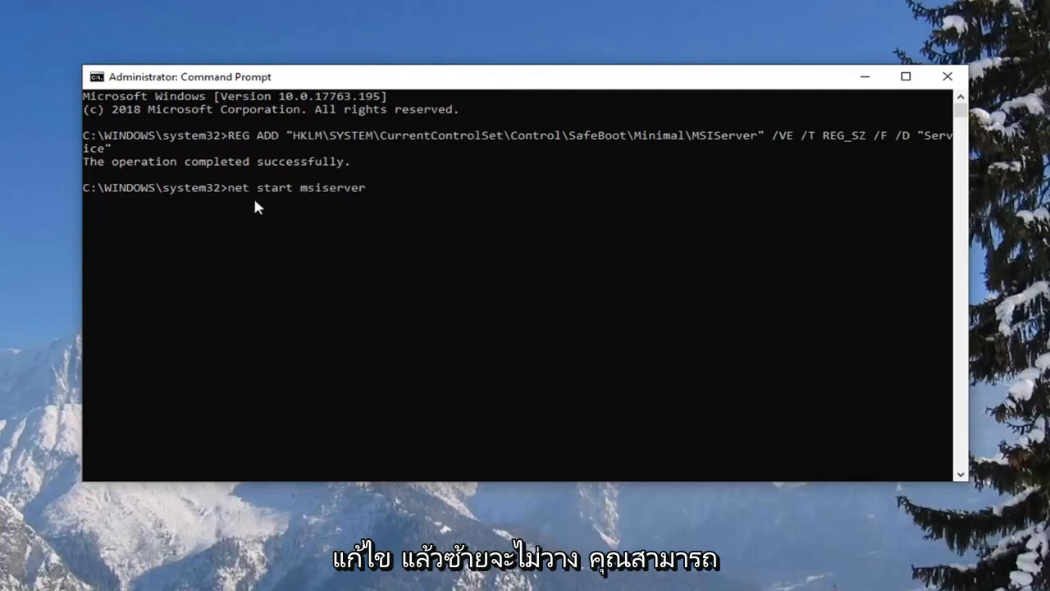
pyautogui.moveTo(297, 249)
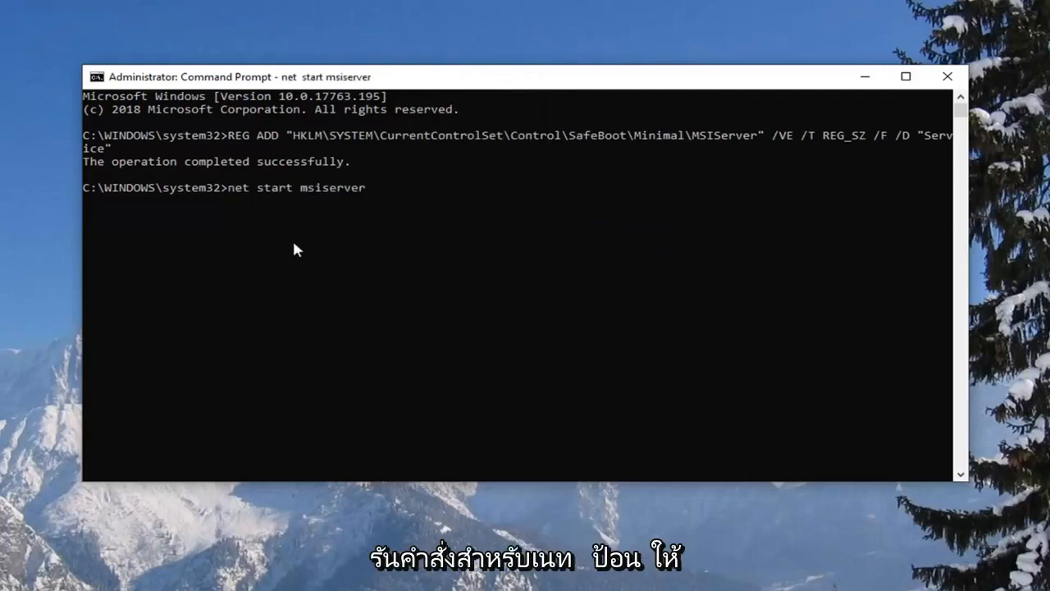
pyautogui.moveTo(296, 270)
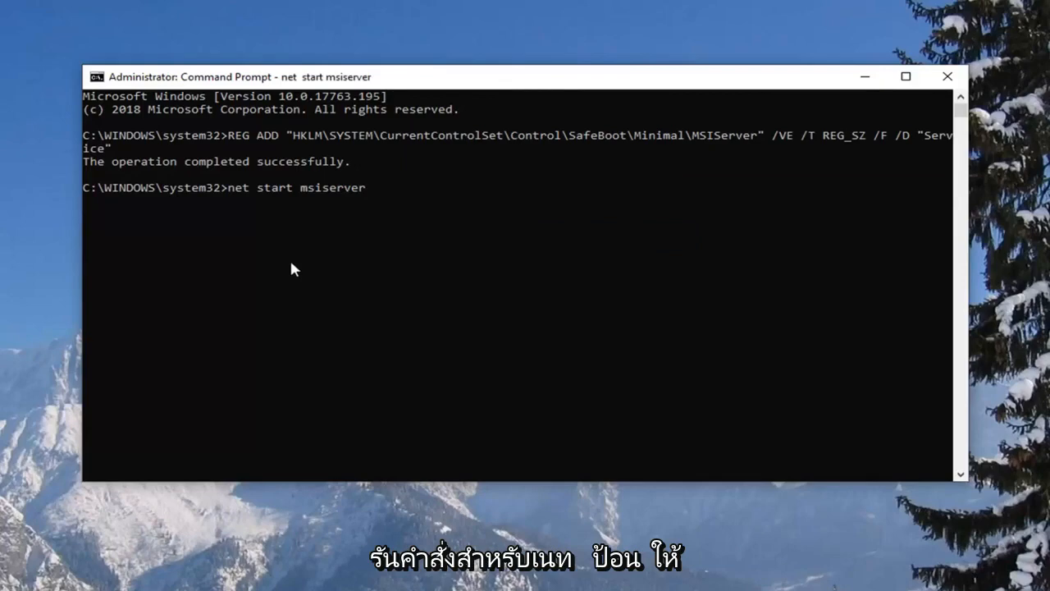
pyautogui.press('Return')
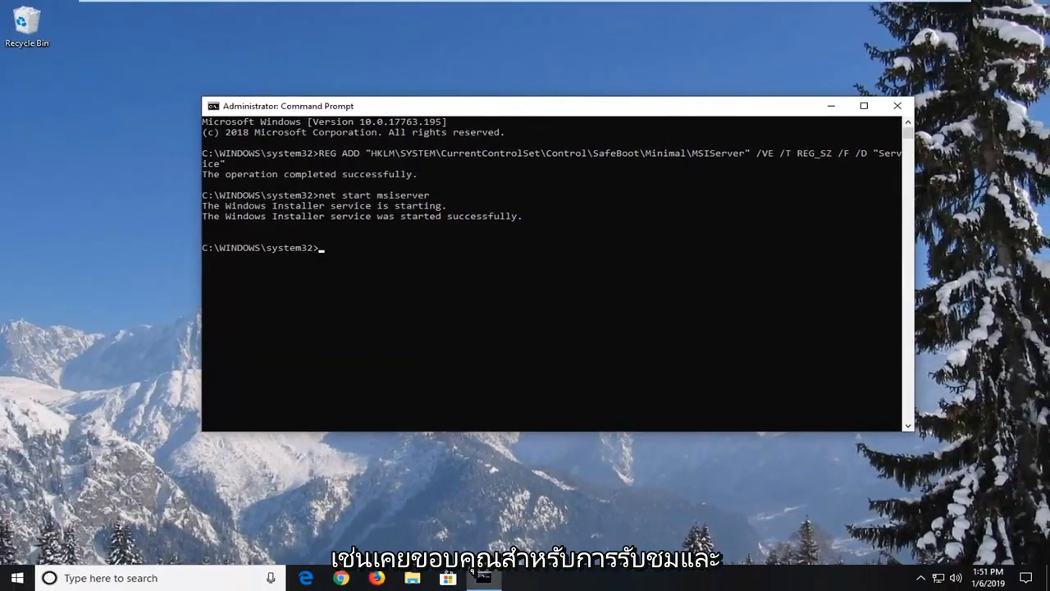
pyautogui.moveTo(794, 174)
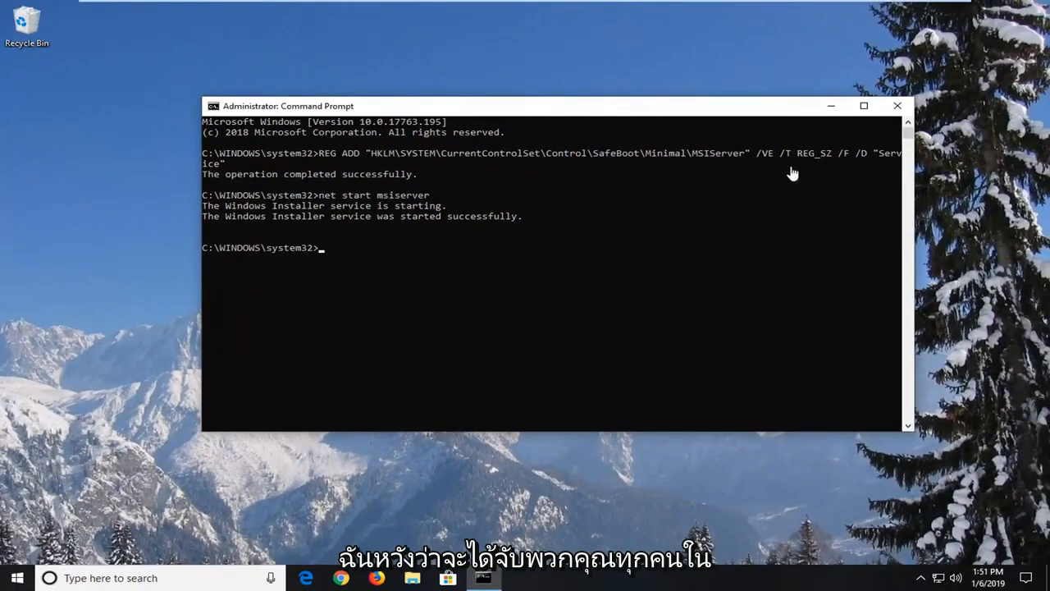